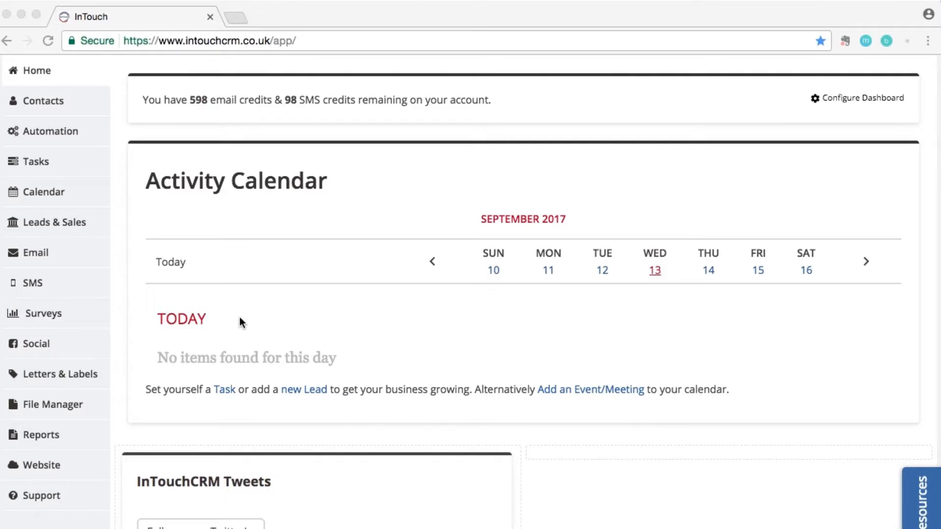
mouse_move(153, 312)
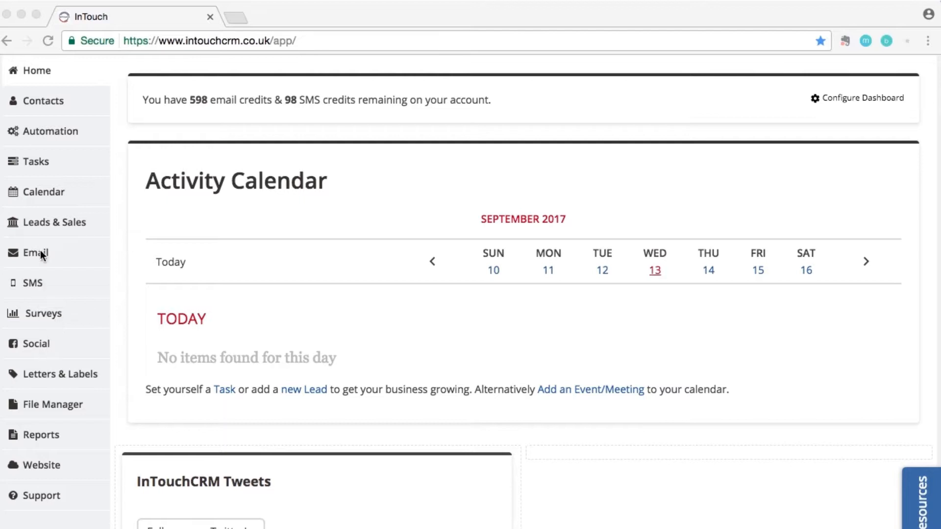
Go to the Tasks page from the left sidebar of the dashboard
click(37, 160)
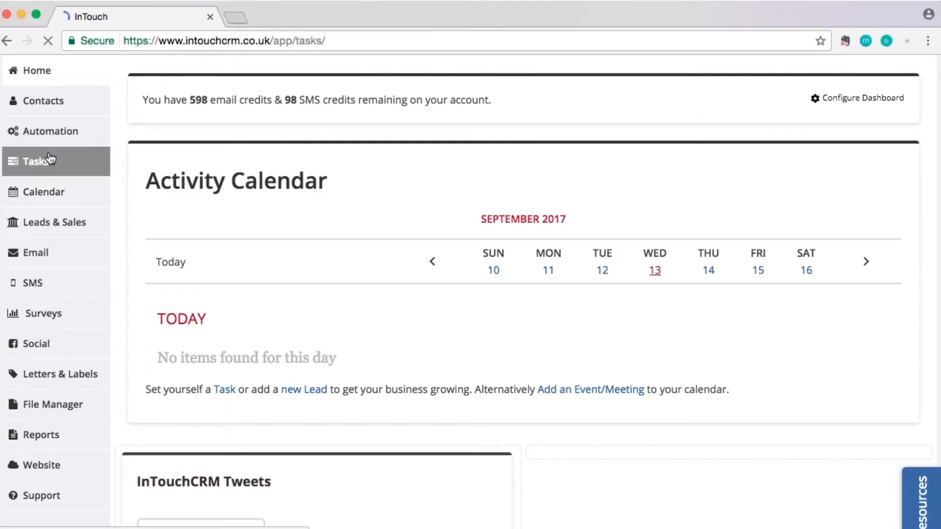
click(38, 159)
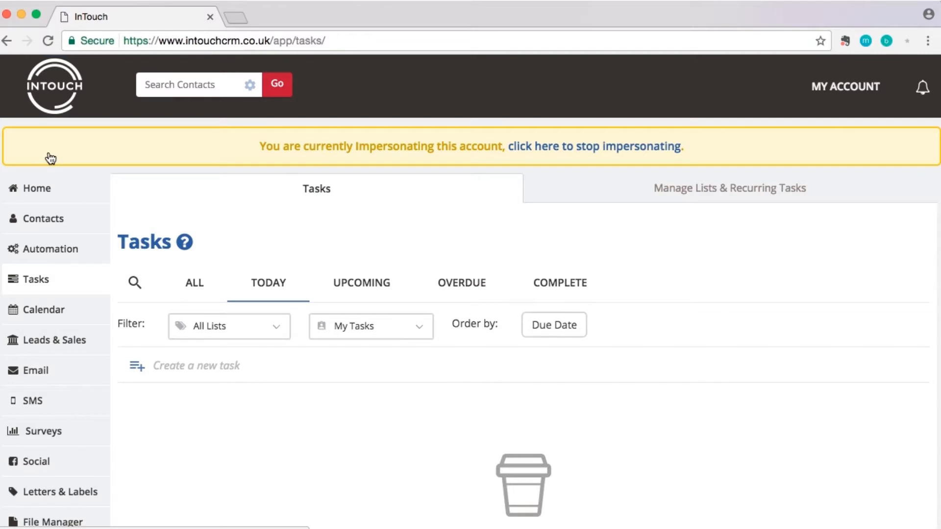
mouse_move(165, 373)
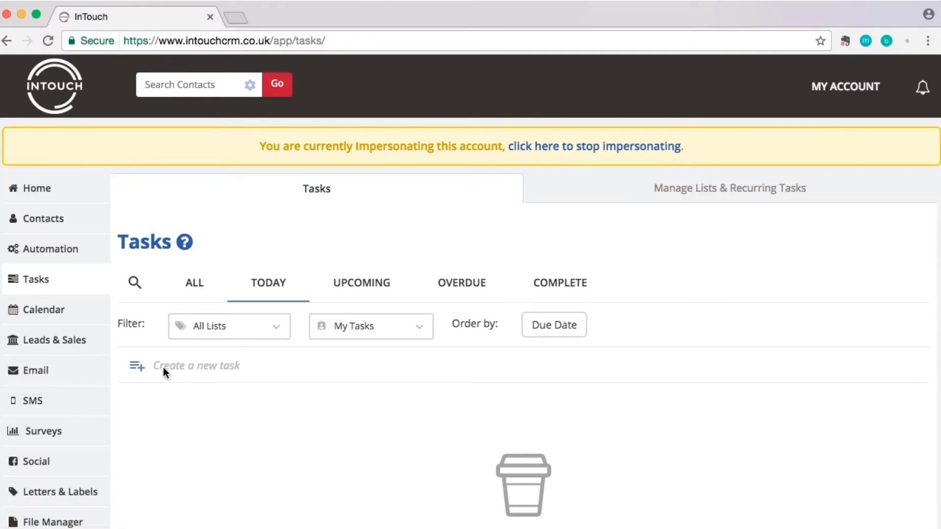
text(Call)
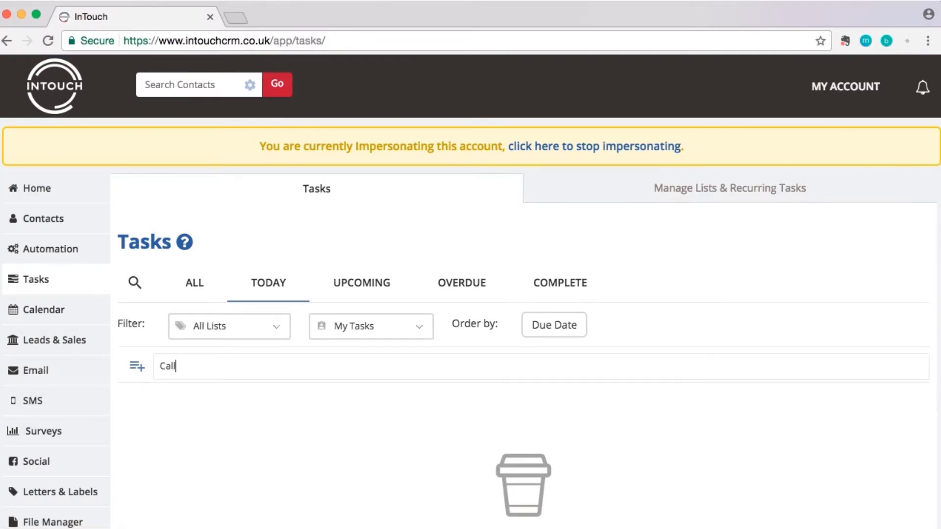
text(@)
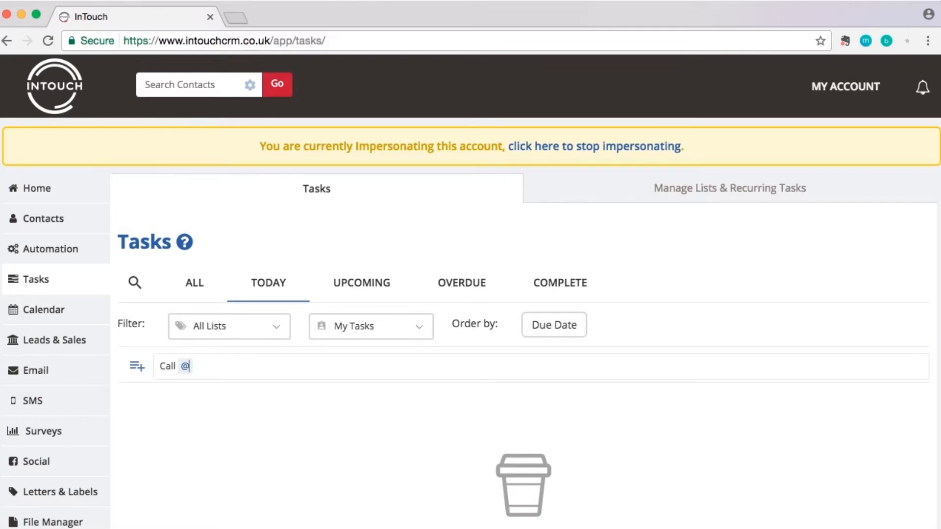
text(James)
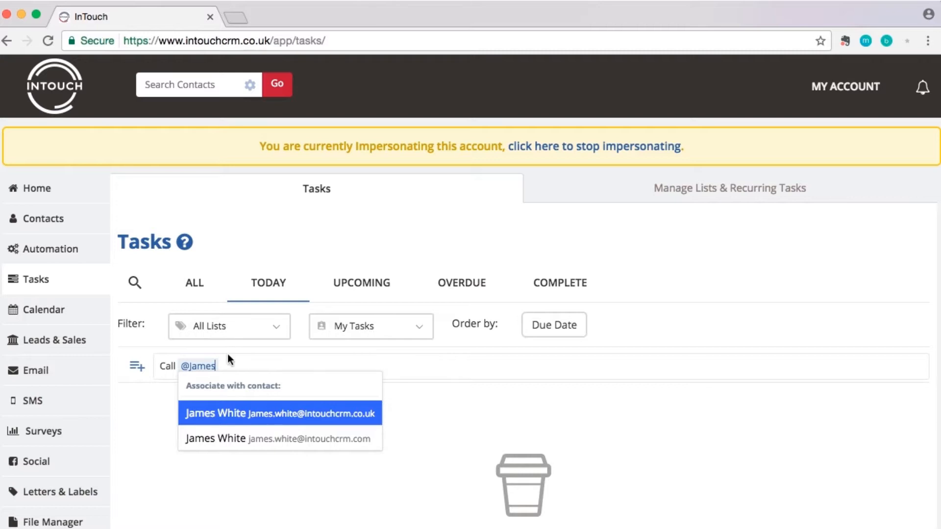
click(280, 413)
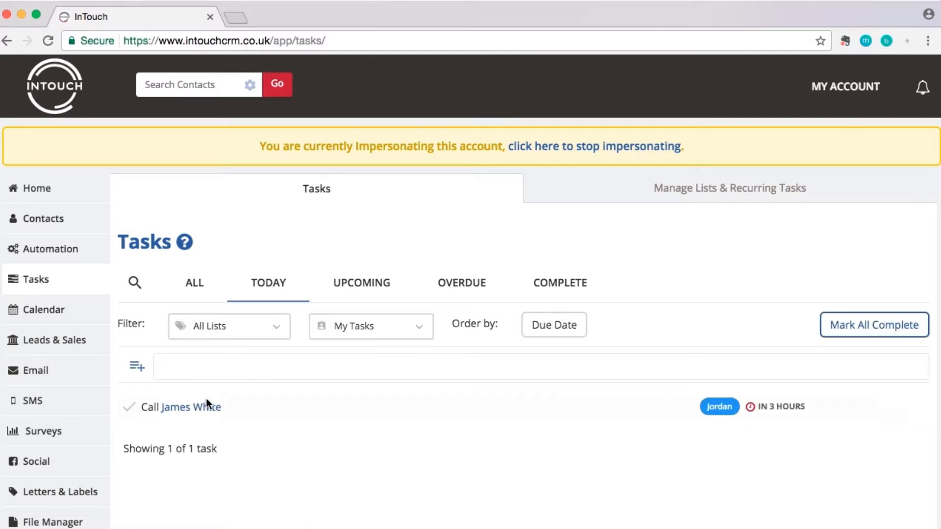
click(194, 407)
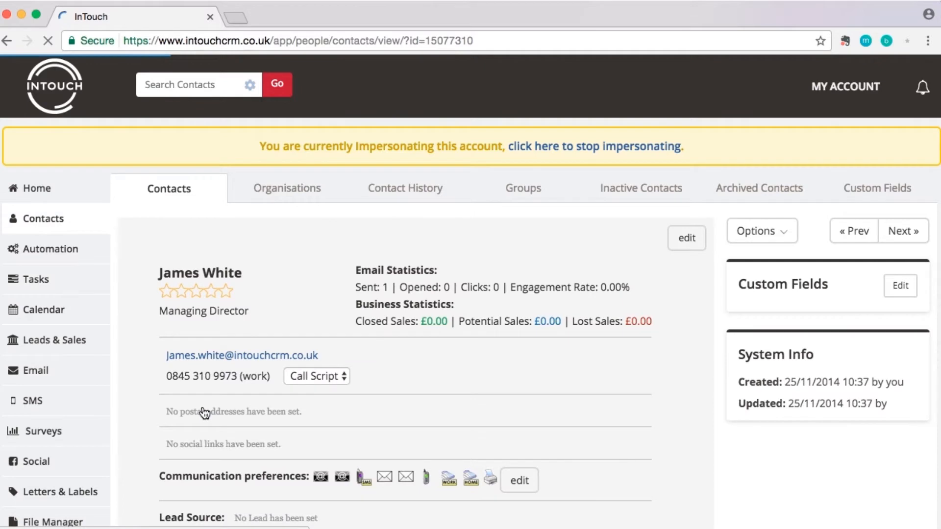
scroll(down, 3)
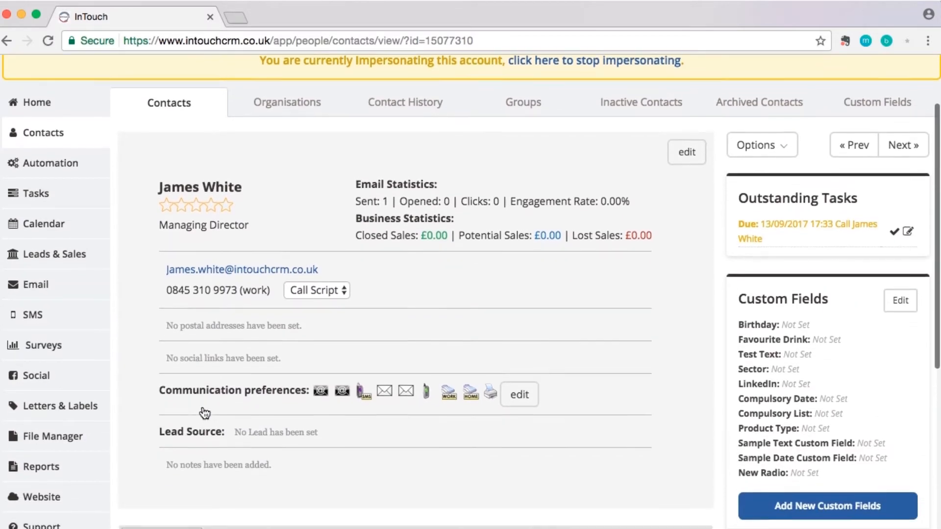
scroll(down, 3)
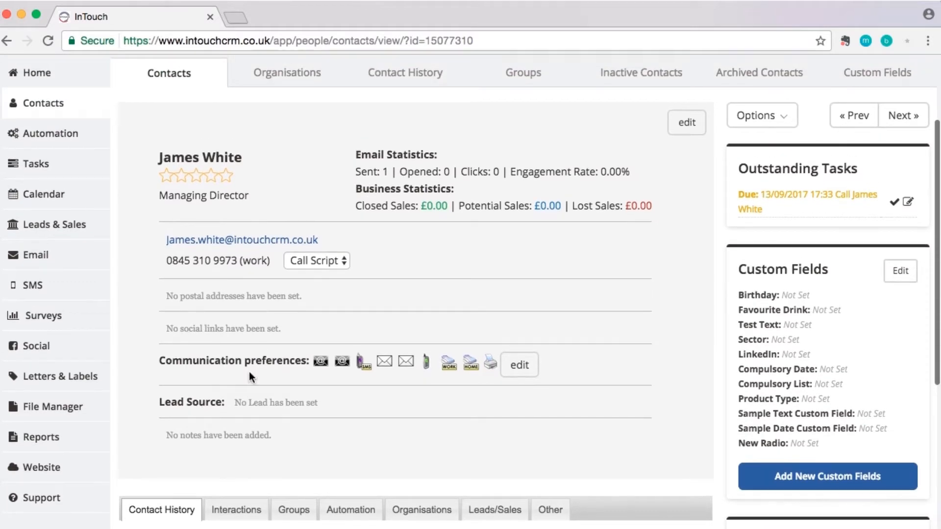
click(762, 115)
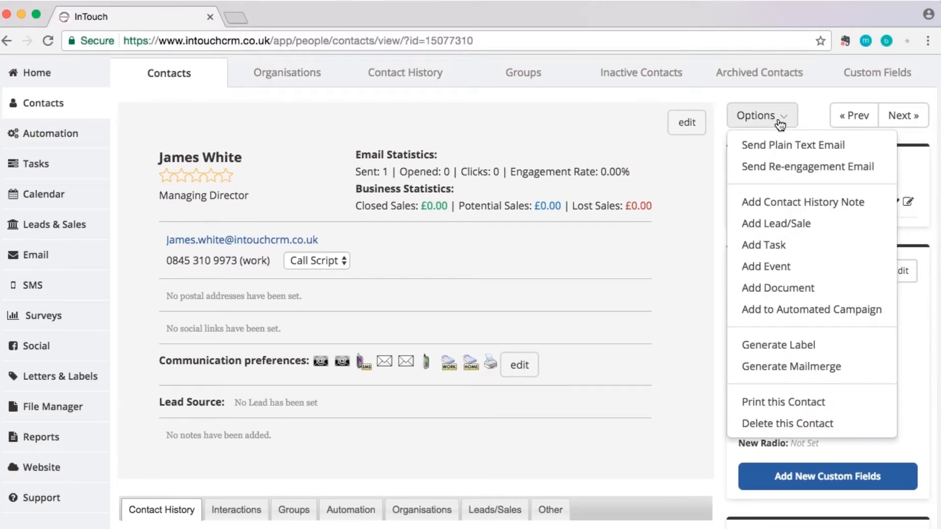
mouse_move(777, 224)
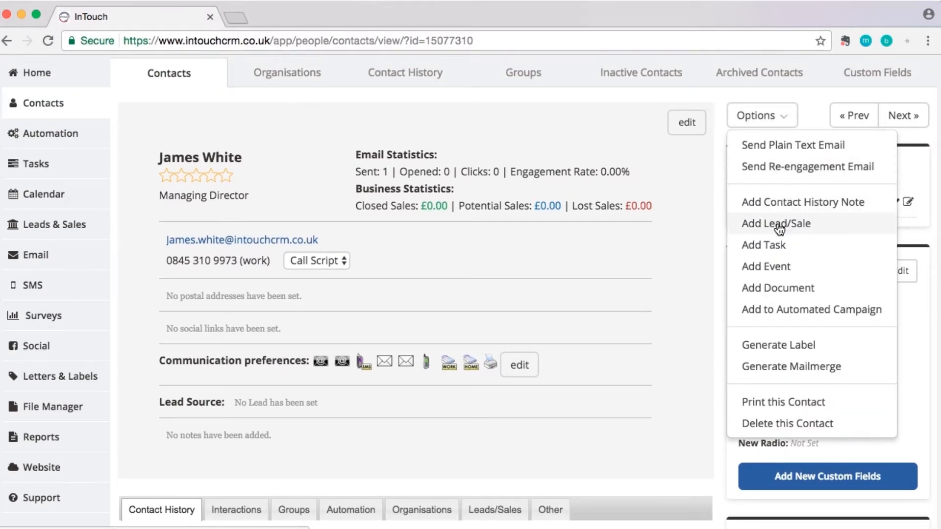